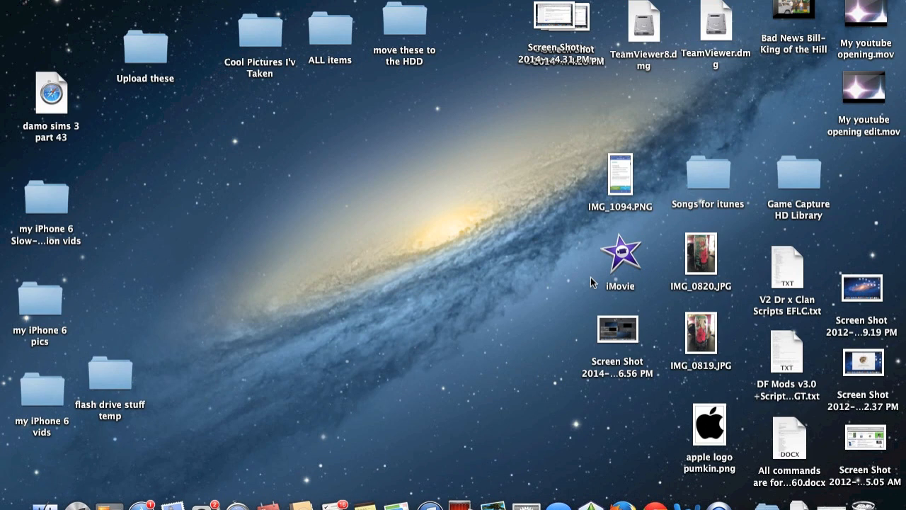
mouse_move(195, 338)
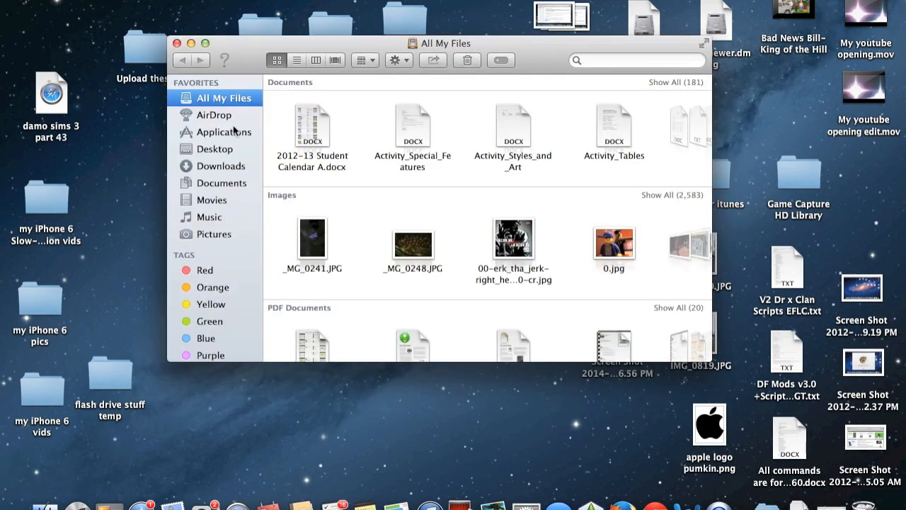
Show the Applications folder, scroll to iMovie, and bring up its context menu.
click(229, 132)
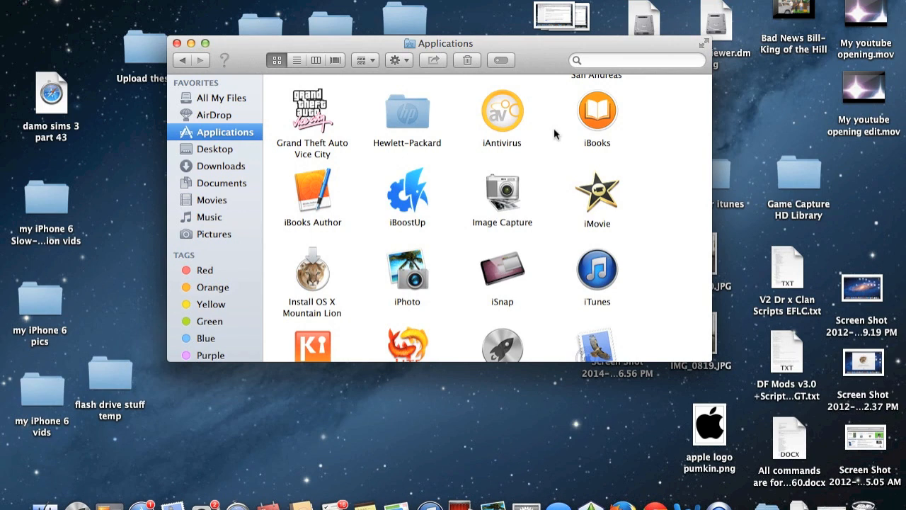
scroll(down, 3)
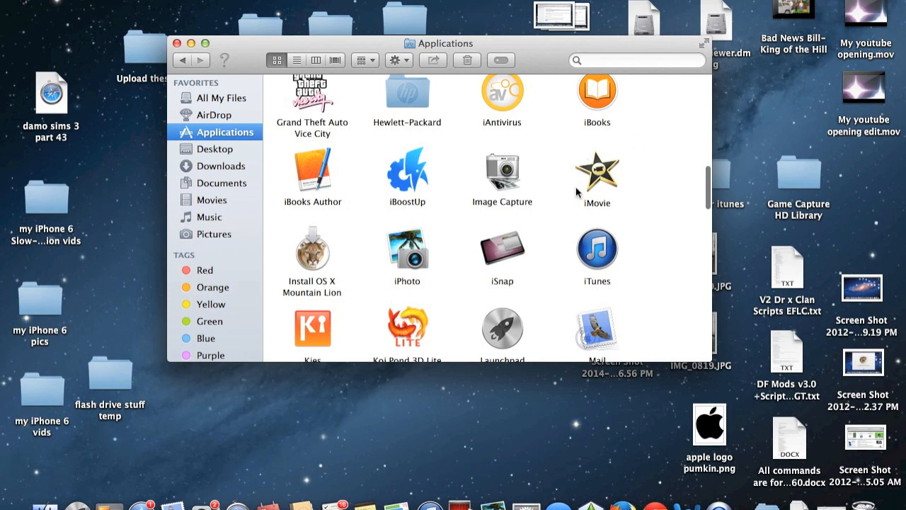
mouse_move(593, 177)
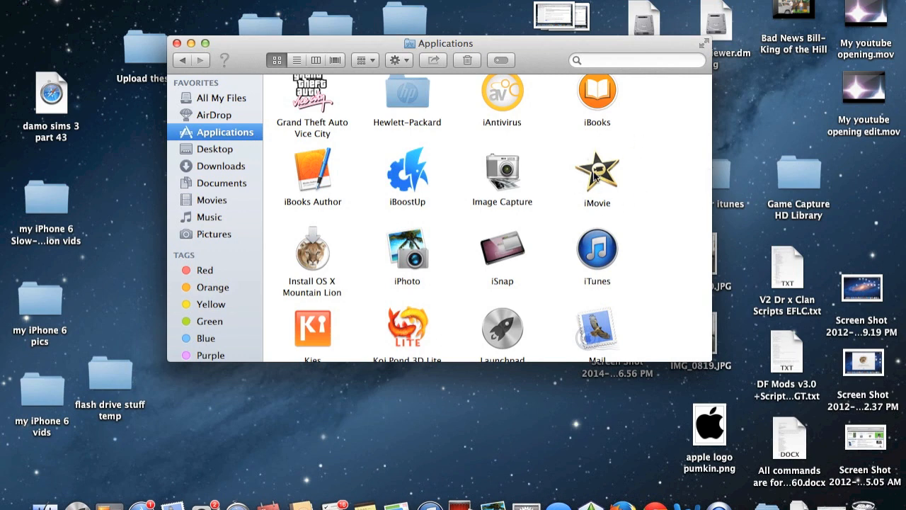
mouse_move(606, 199)
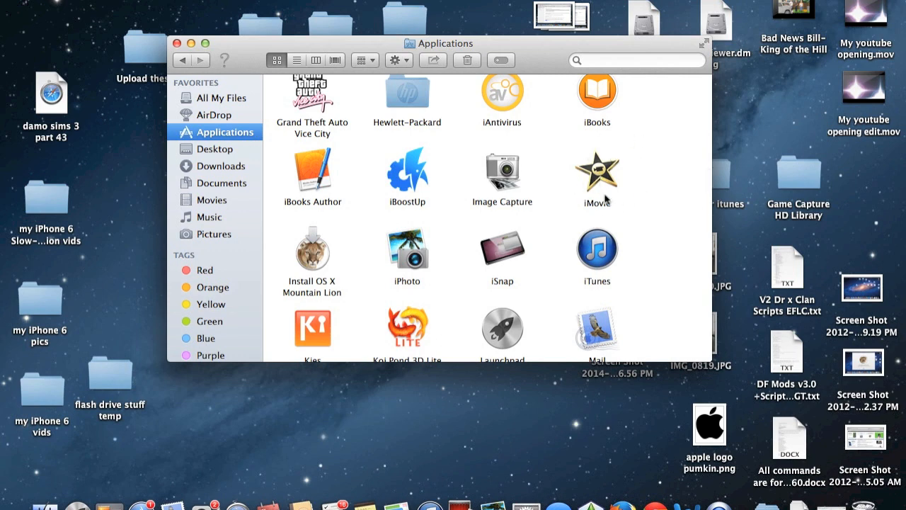
mouse_move(604, 186)
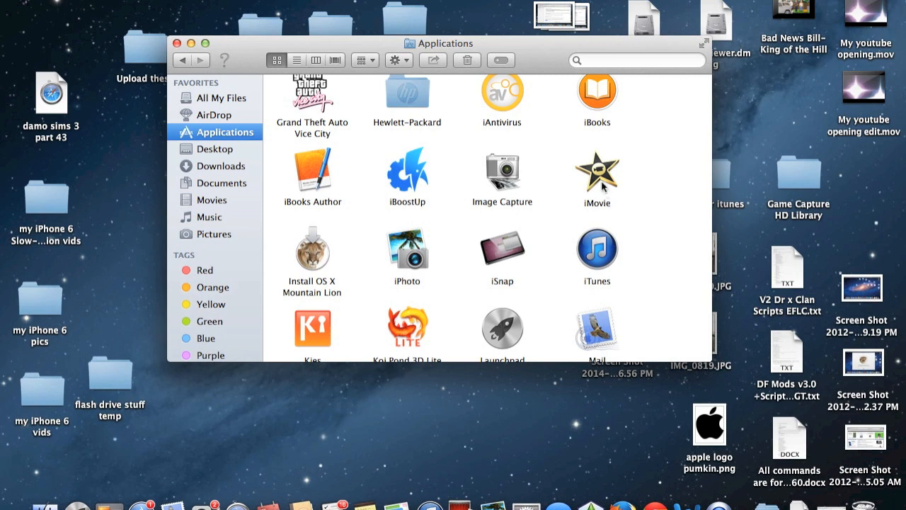
right_click(596, 170)
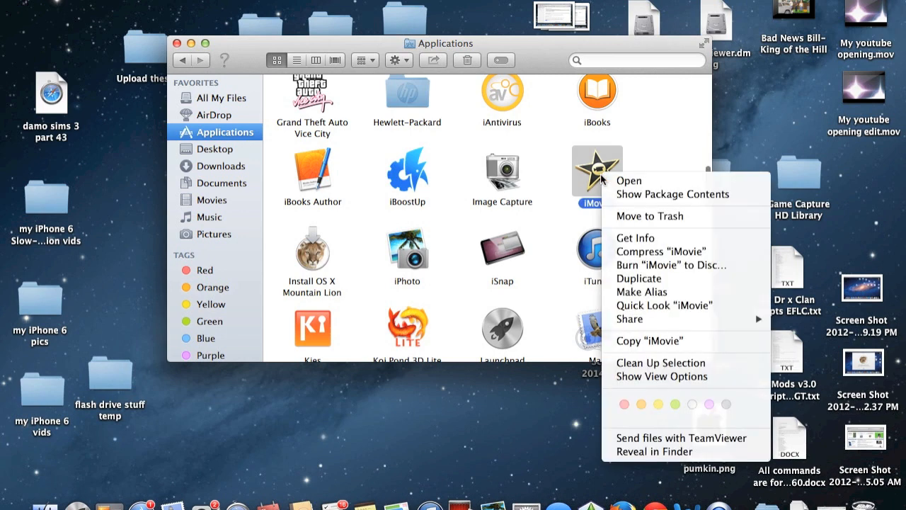
mouse_move(642, 292)
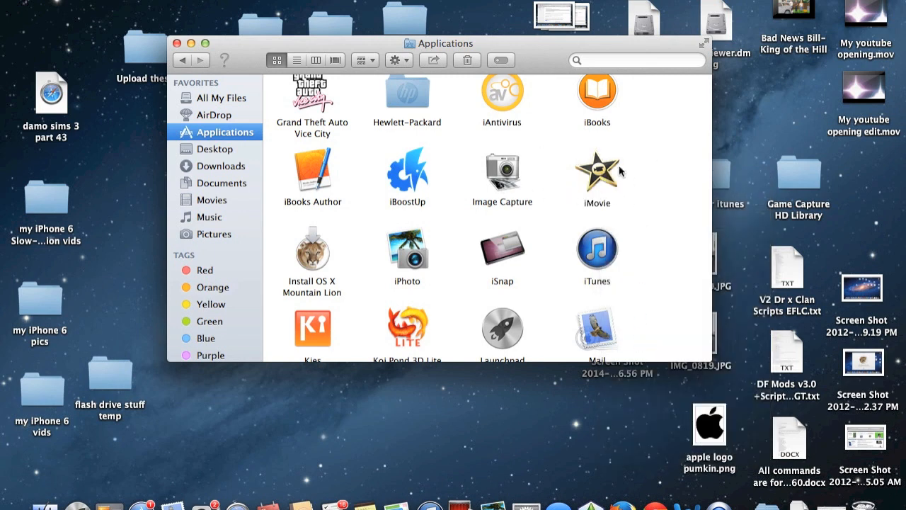
mouse_move(178, 43)
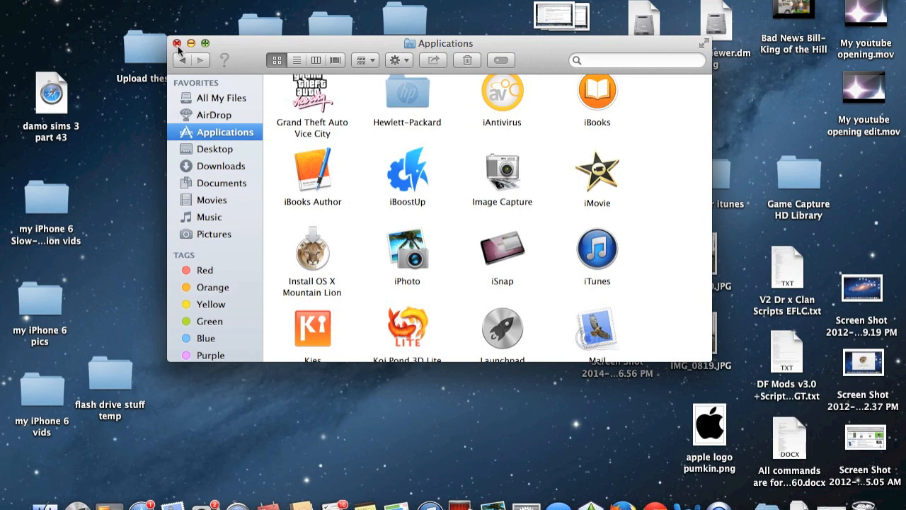
Close the Applications window and check the desktop iMovie's info (version 10.0.5, 2.95 GB).
click(177, 43)
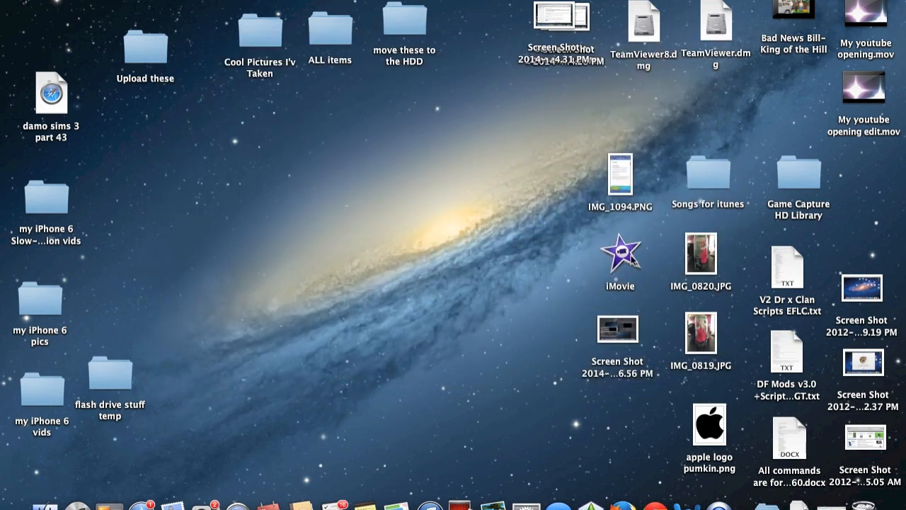
click(619, 258)
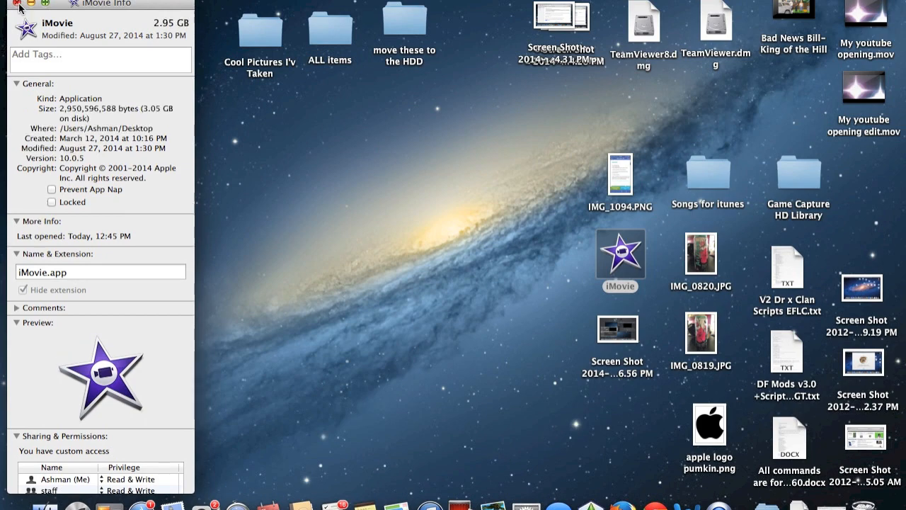
click(13, 4)
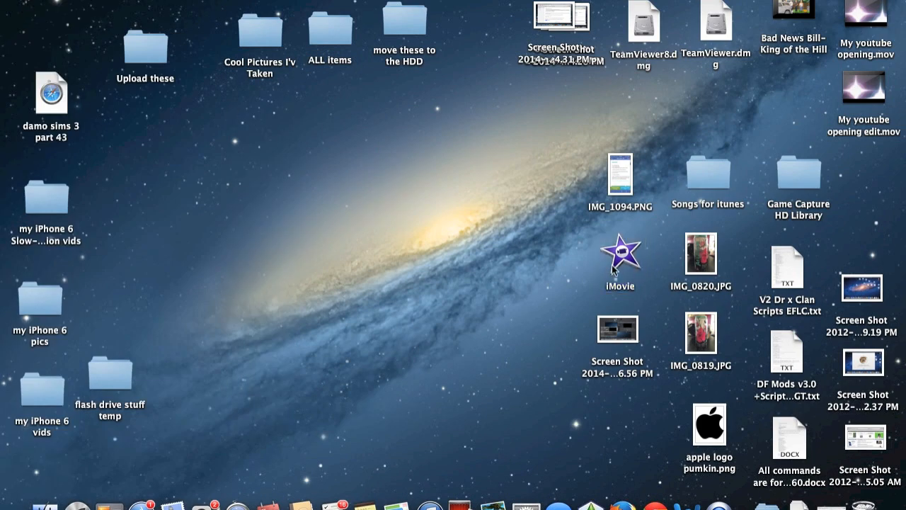
mouse_move(431, 344)
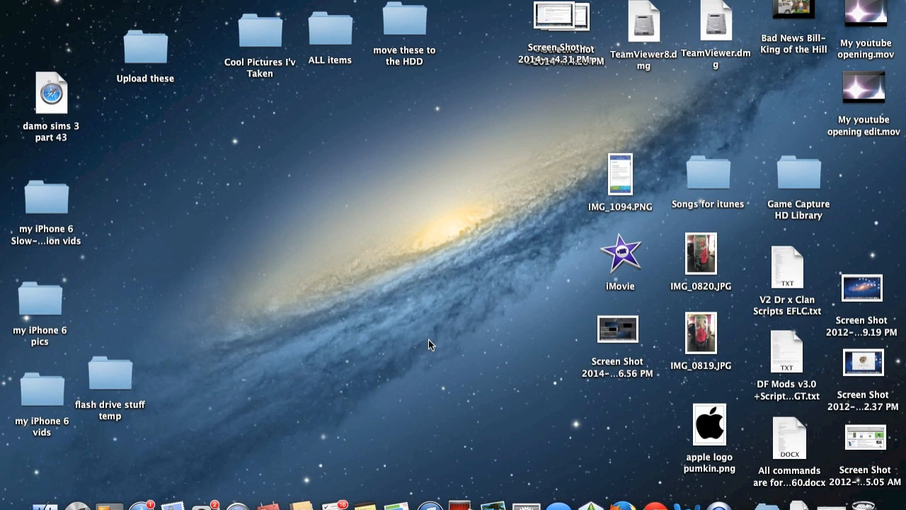
mouse_move(269, 340)
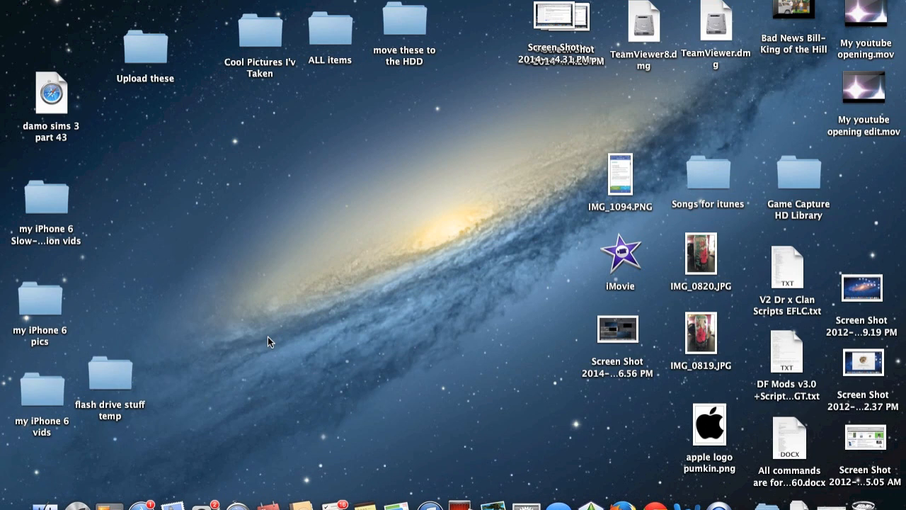
Open a new Finder window on the Untitled drive and paste iMovie there.
click(19, 505)
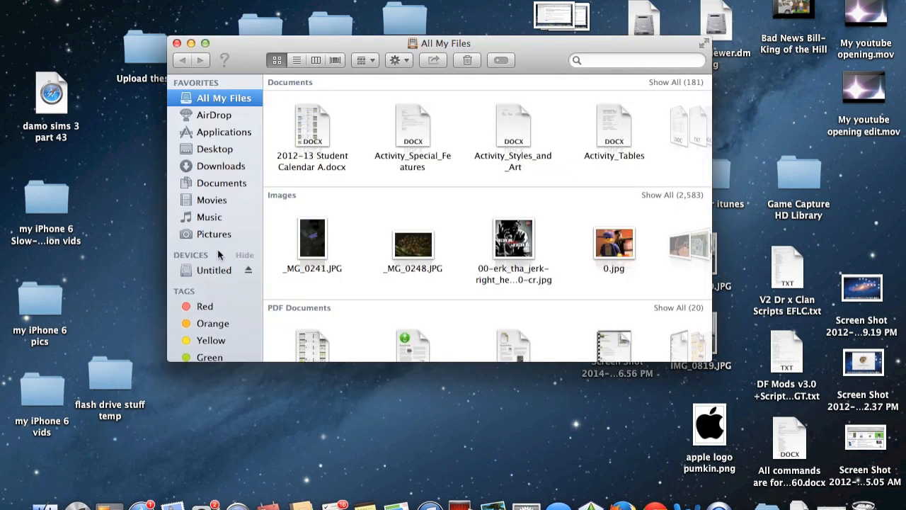
click(214, 270)
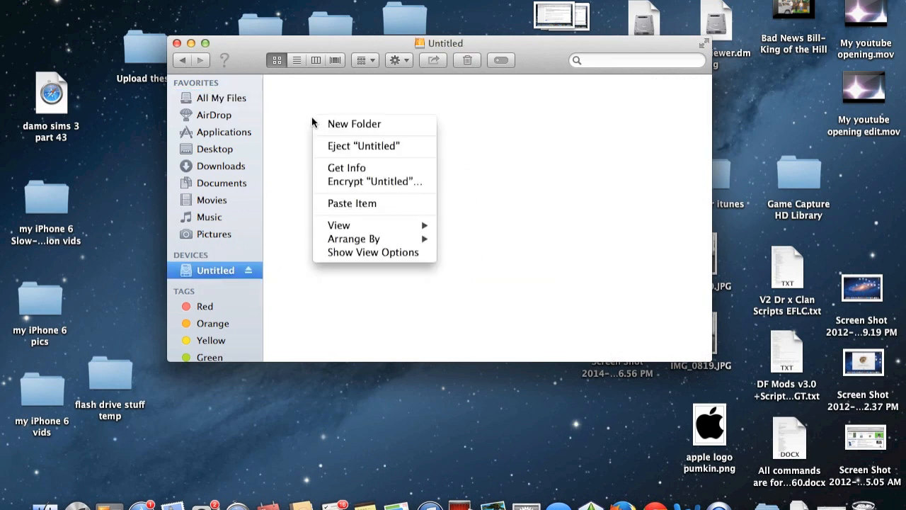
mouse_move(360, 208)
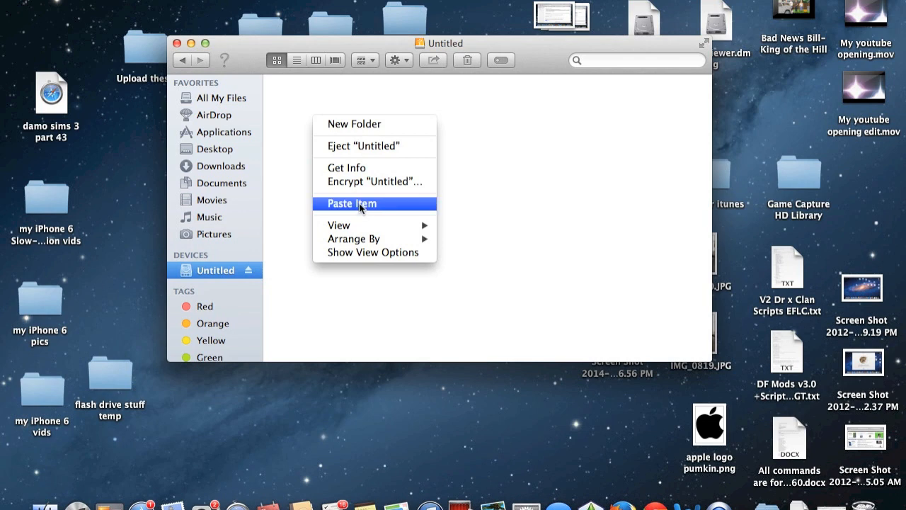
click(352, 203)
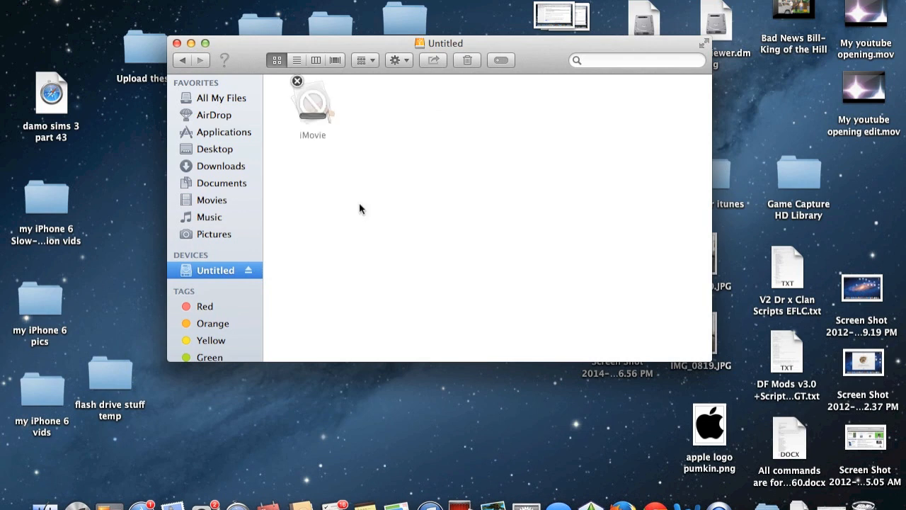
mouse_move(468, 183)
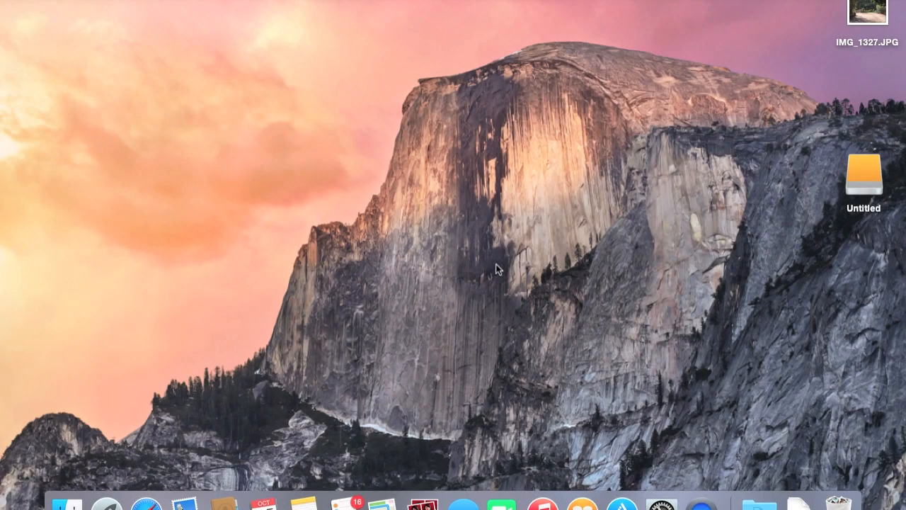
mouse_move(217, 413)
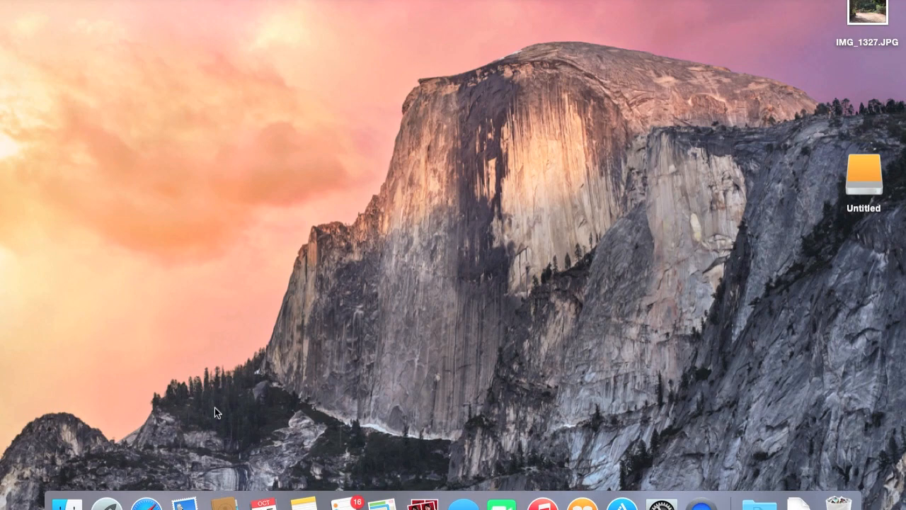
mouse_move(65, 503)
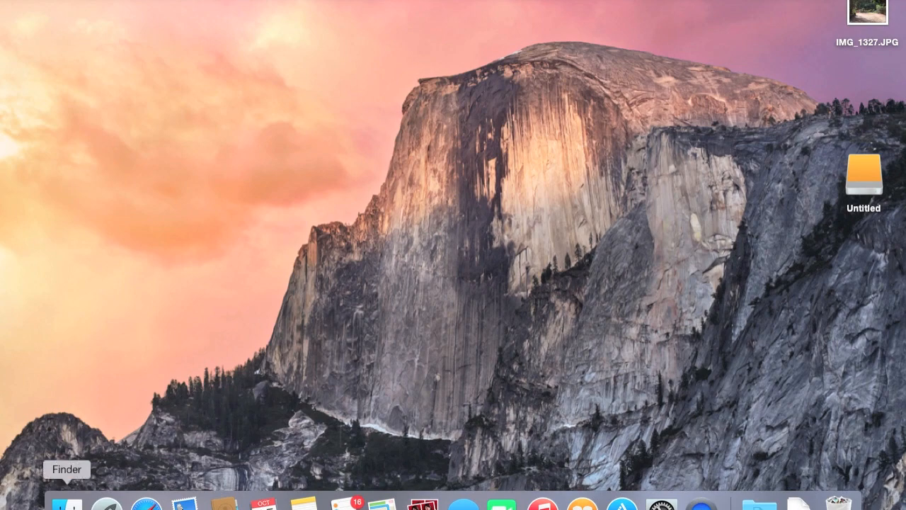
Open the Untitled drive in a new window and drag its iMovie onto the desktop.
click(66, 503)
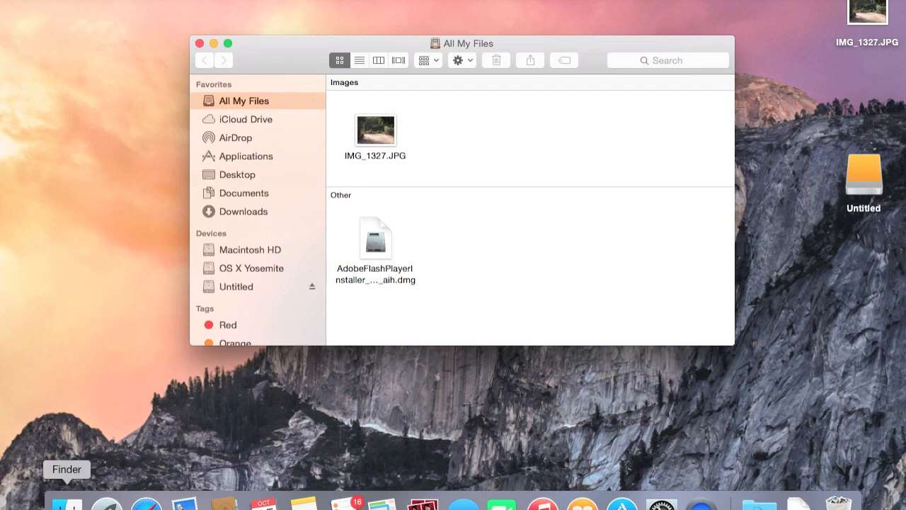
mouse_move(242, 294)
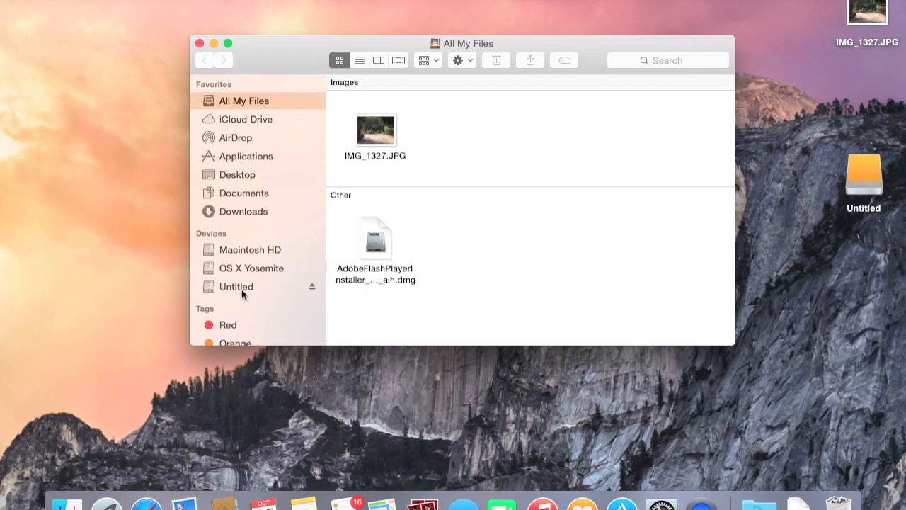
click(242, 294)
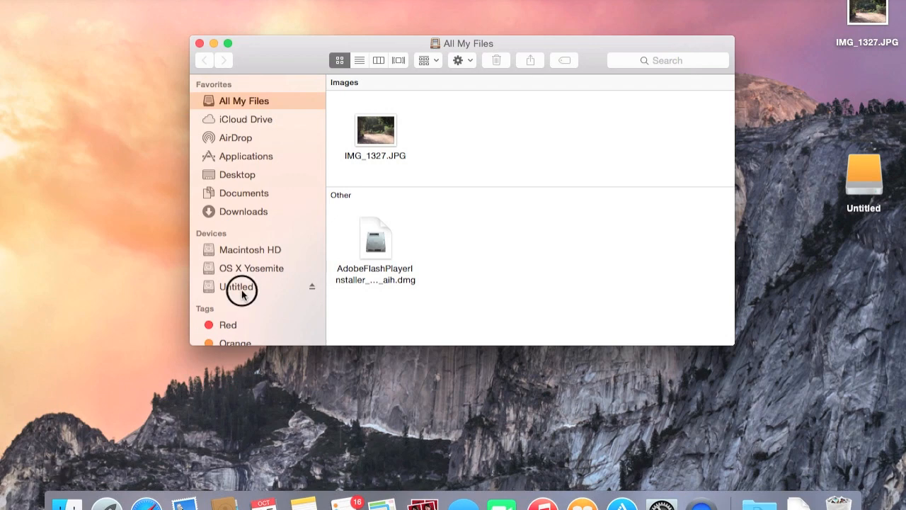
click(237, 287)
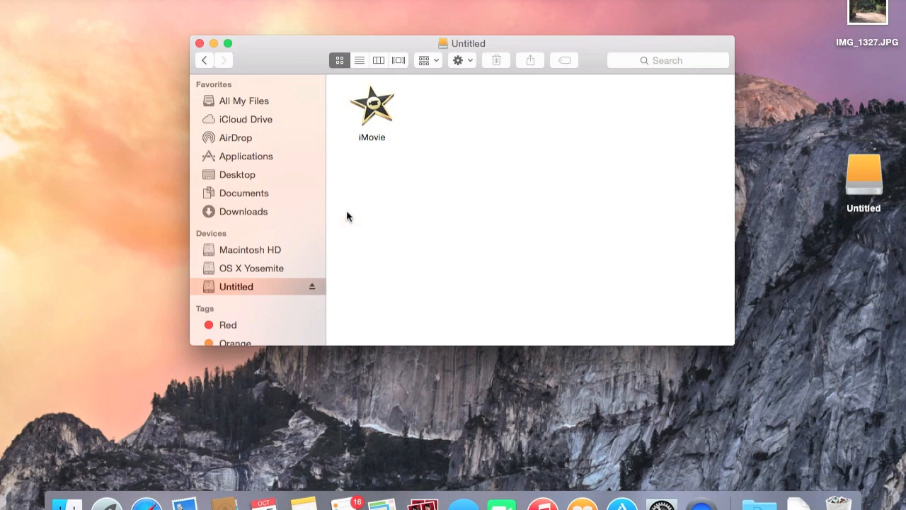
mouse_move(375, 179)
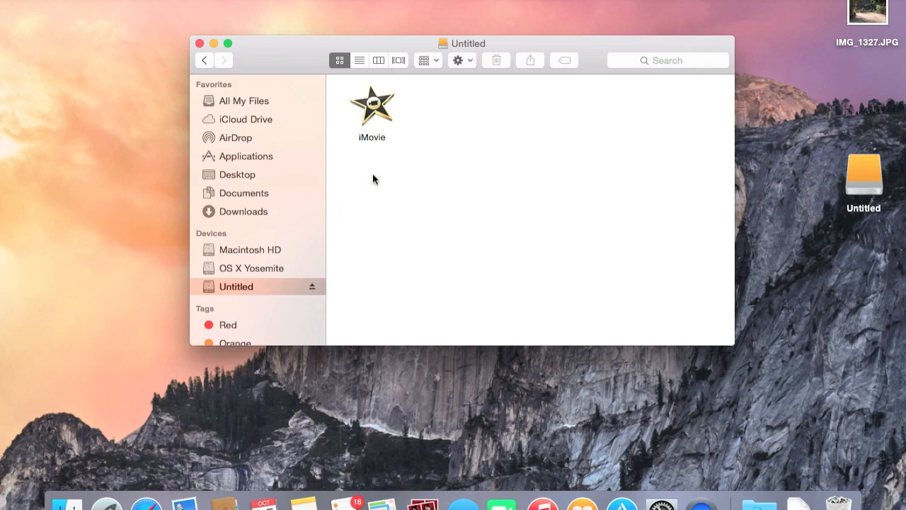
mouse_move(377, 106)
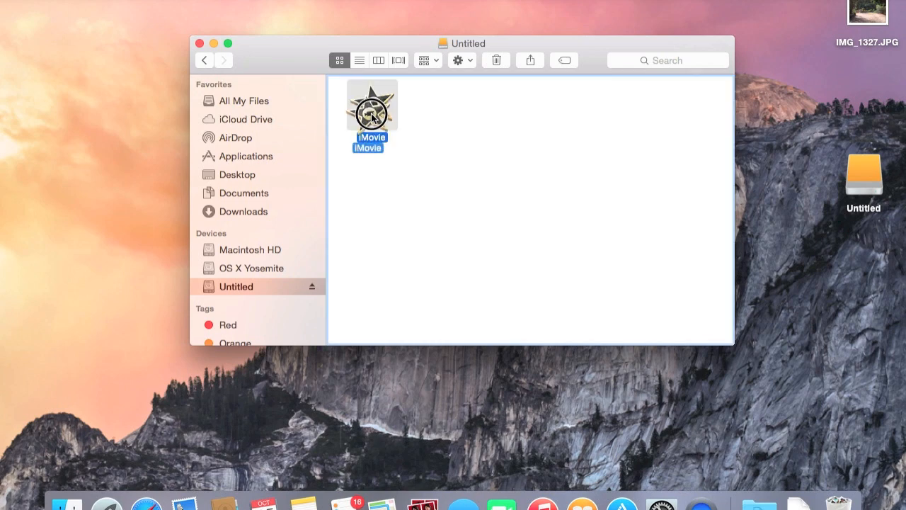
drag(372, 106, 115, 181)
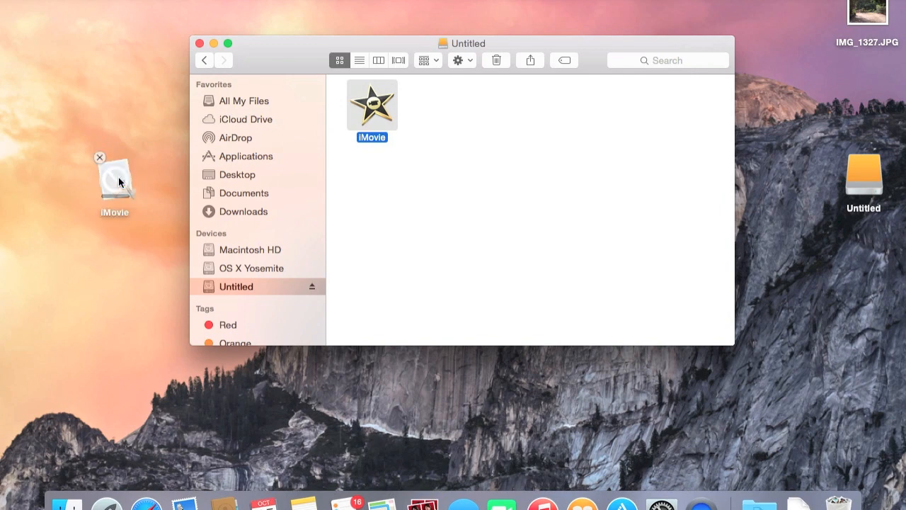
drag(371, 102, 113, 177)
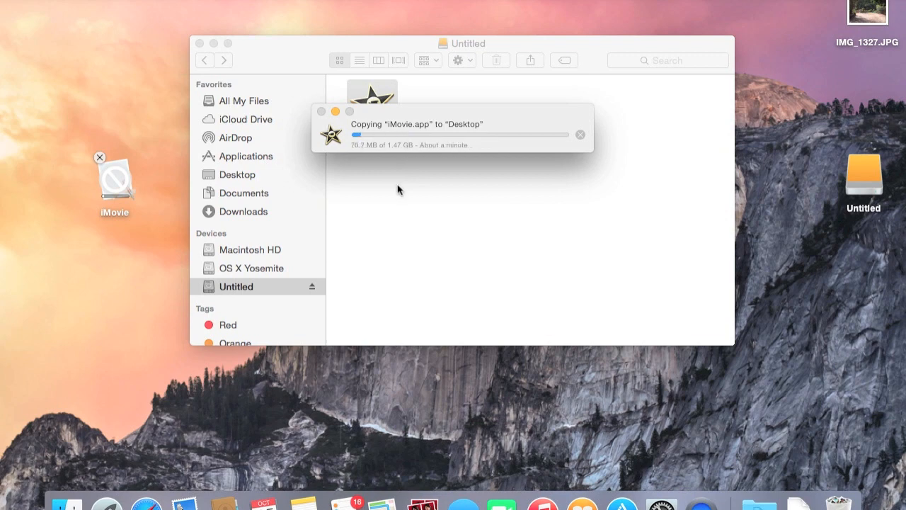
mouse_move(415, 158)
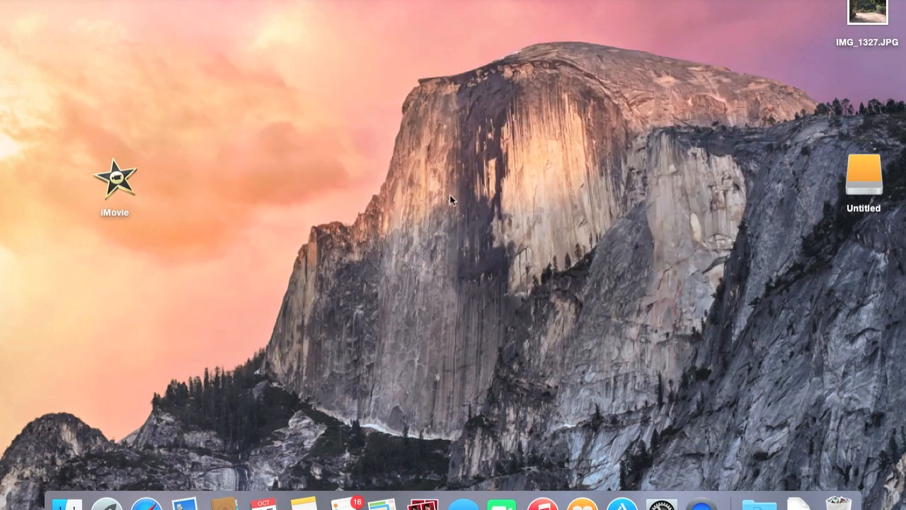
mouse_move(172, 221)
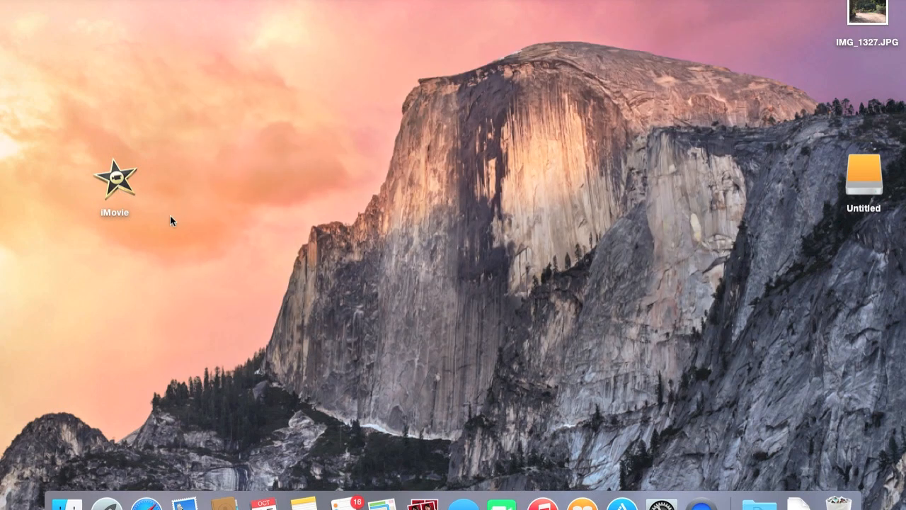
mouse_move(197, 219)
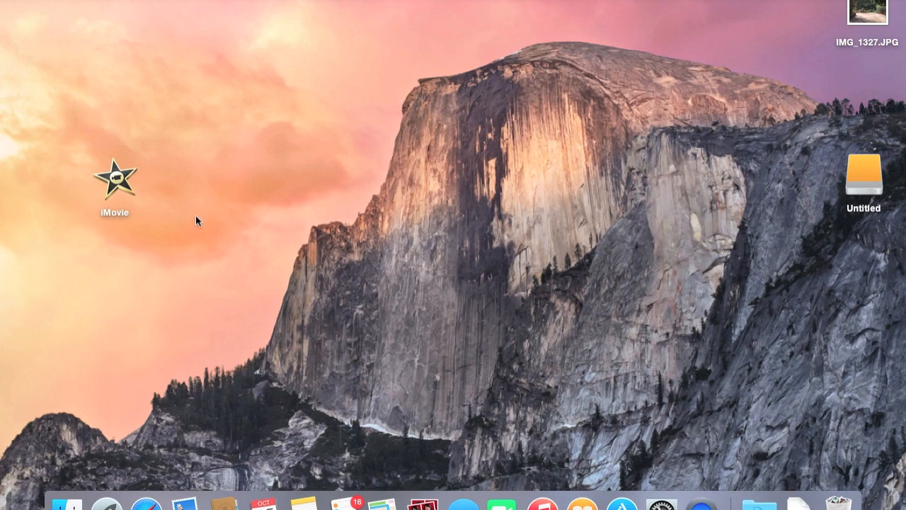
mouse_move(165, 208)
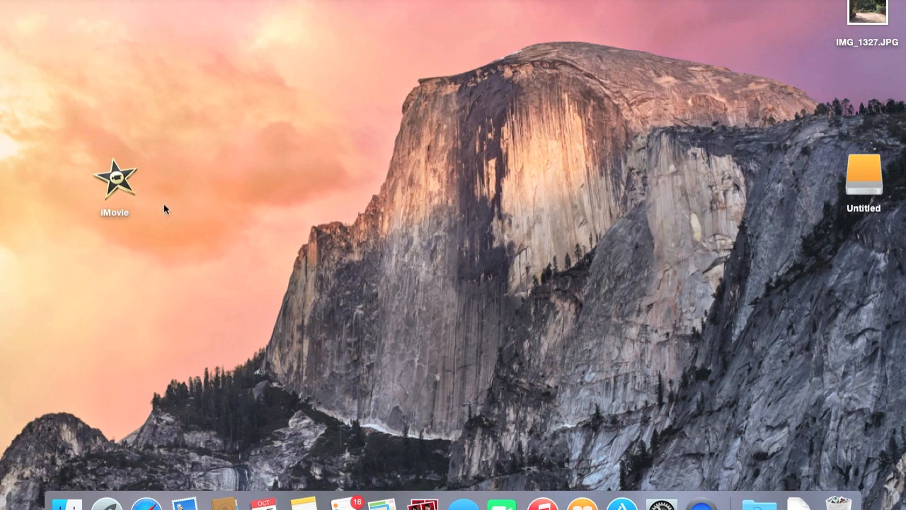
mouse_move(307, 157)
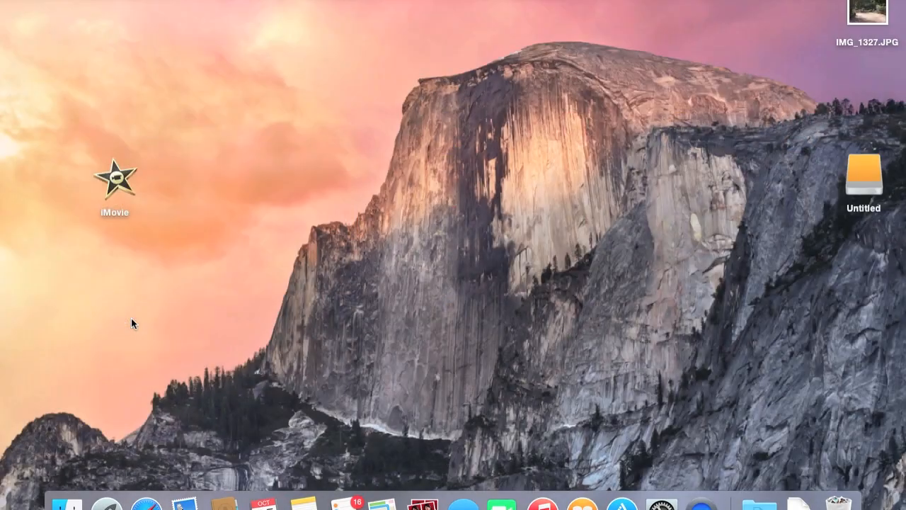
mouse_move(128, 189)
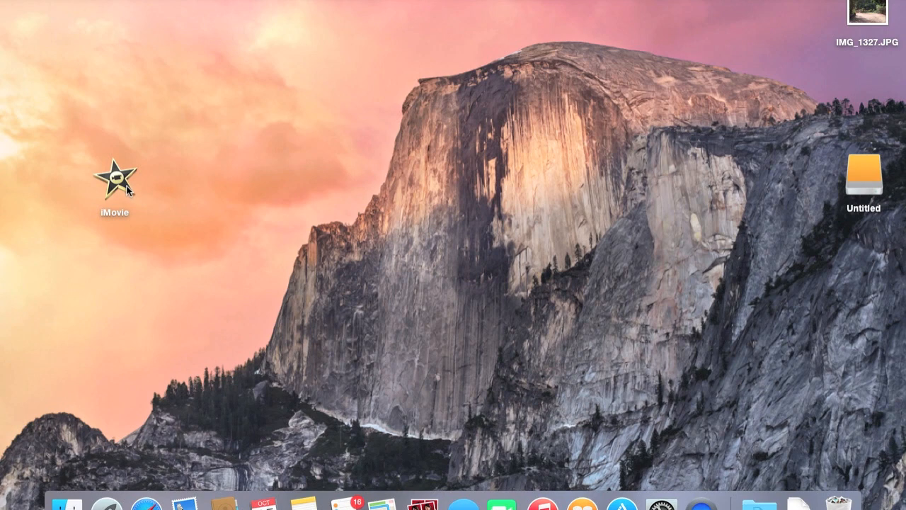
click(114, 181)
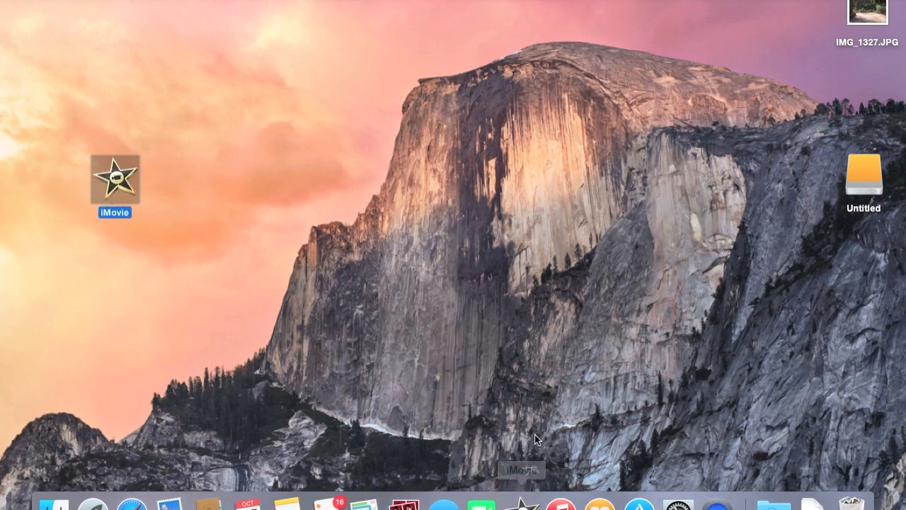
mouse_move(491, 422)
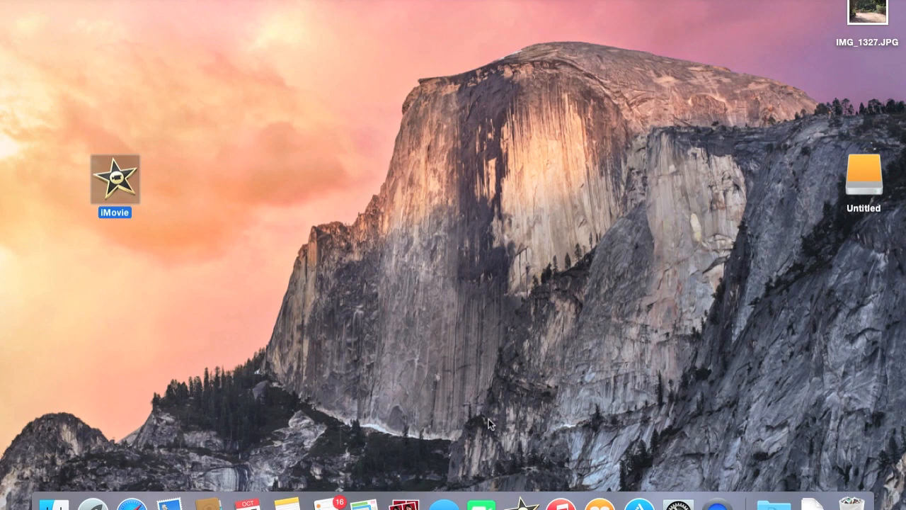
mouse_move(520, 503)
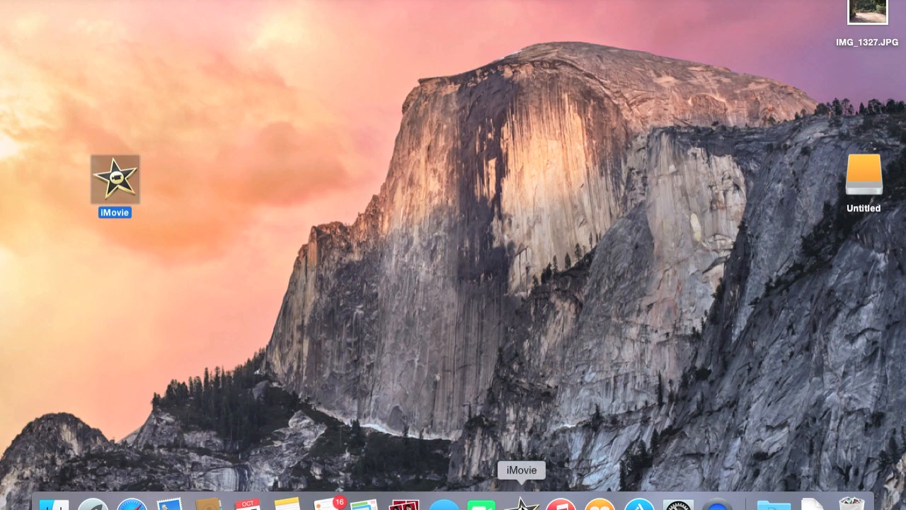
mouse_move(261, 295)
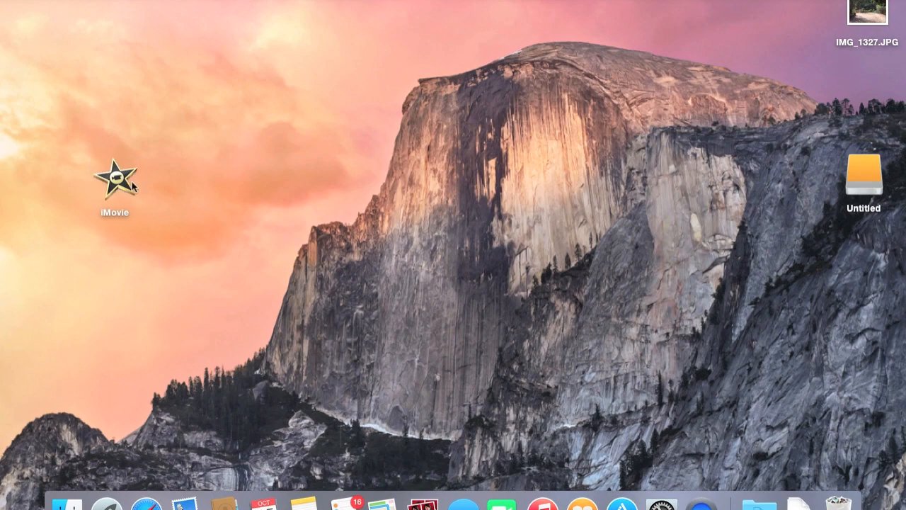
mouse_move(134, 186)
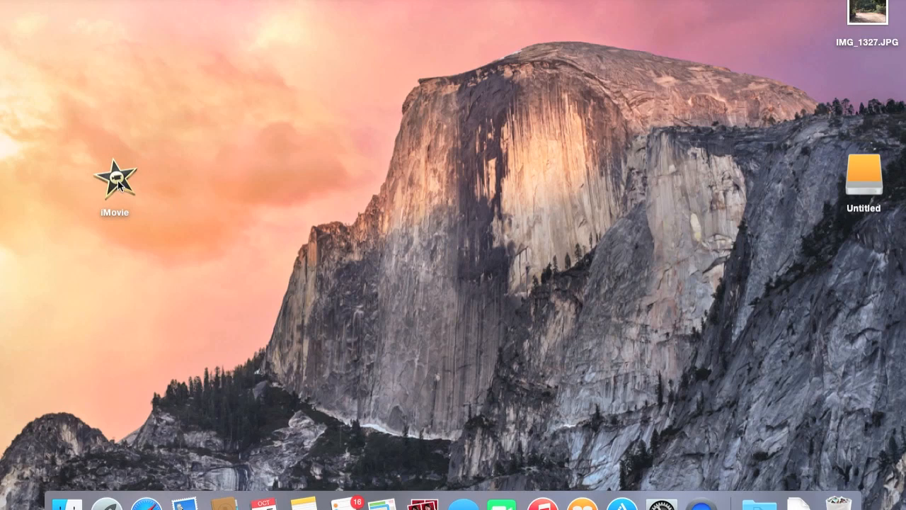
Launch the older iMovie 11 from the desktop copy.
click(114, 182)
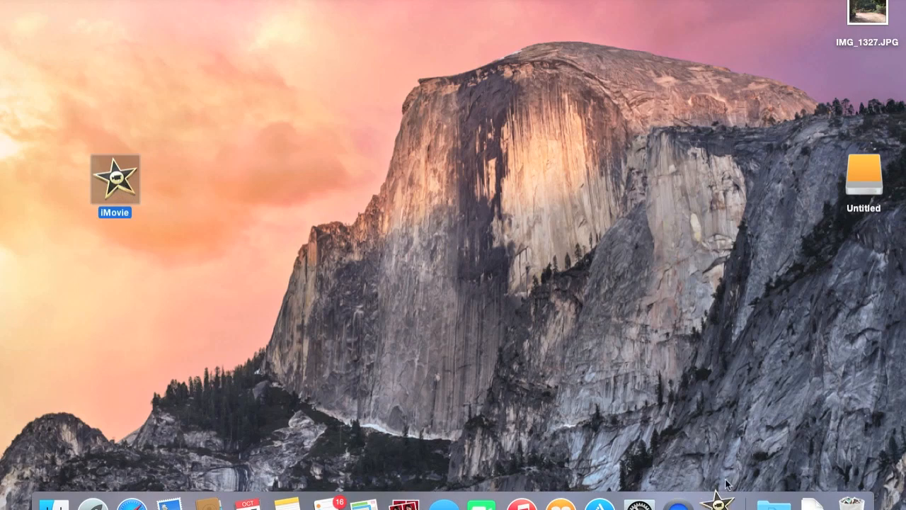
double_click(114, 183)
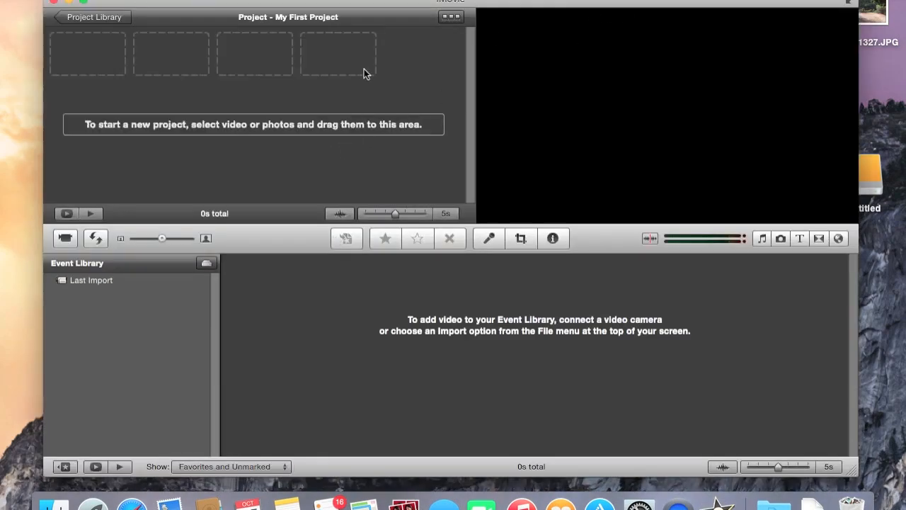
mouse_move(415, 148)
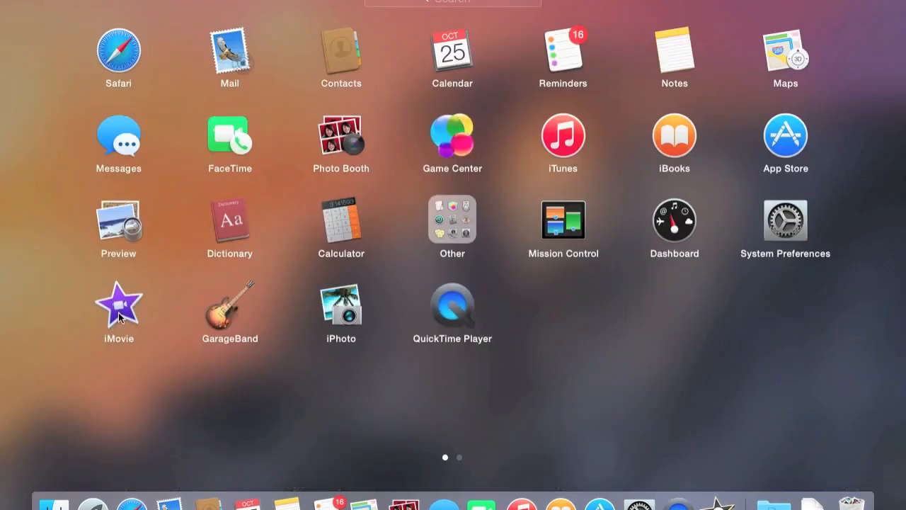
Launch the newer iMovie from the Launchpad grid.
click(118, 307)
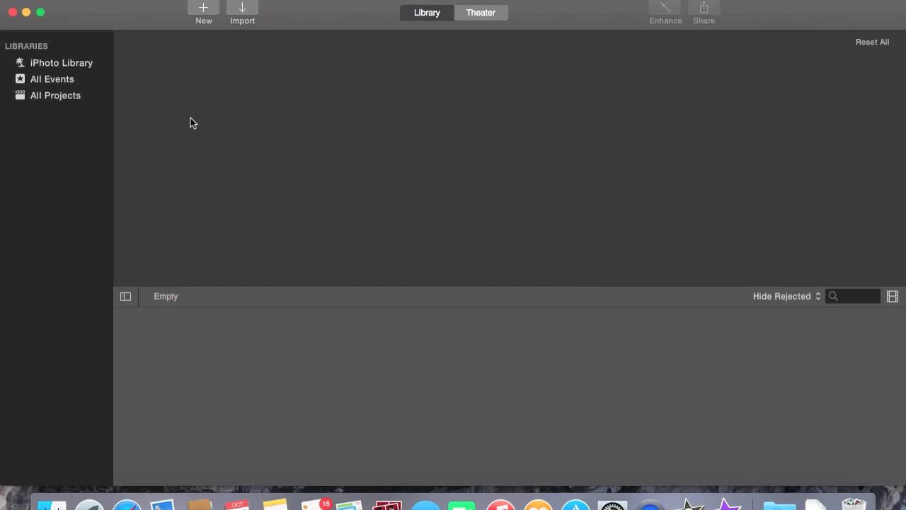
mouse_move(26, 14)
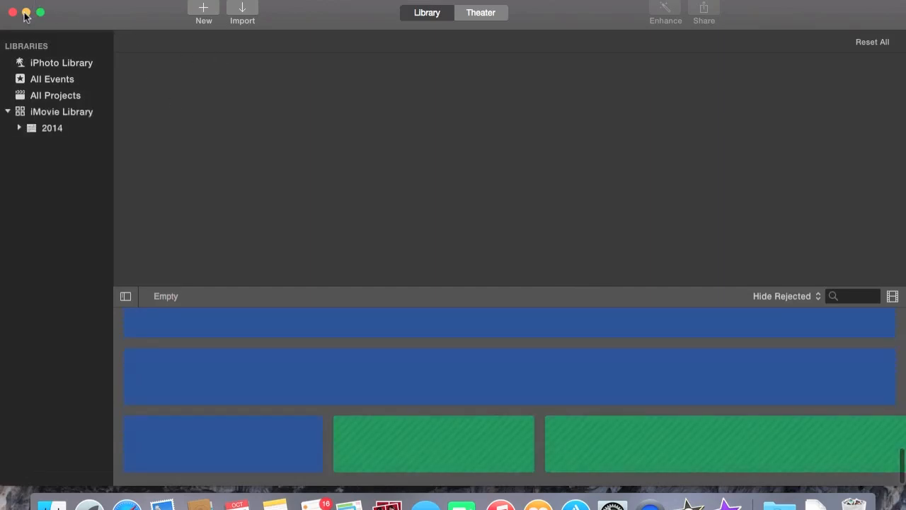
mouse_move(326, 96)
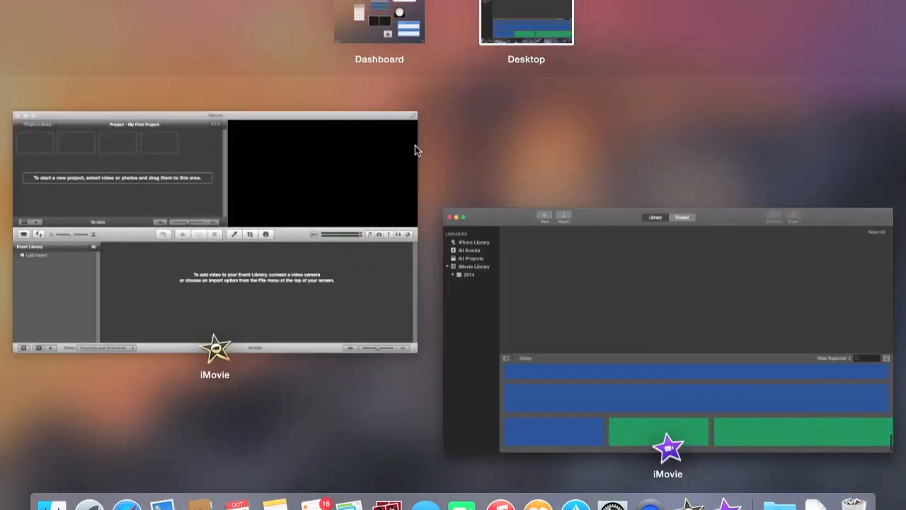
Bring the newer iMovie's window to the front.
click(472, 283)
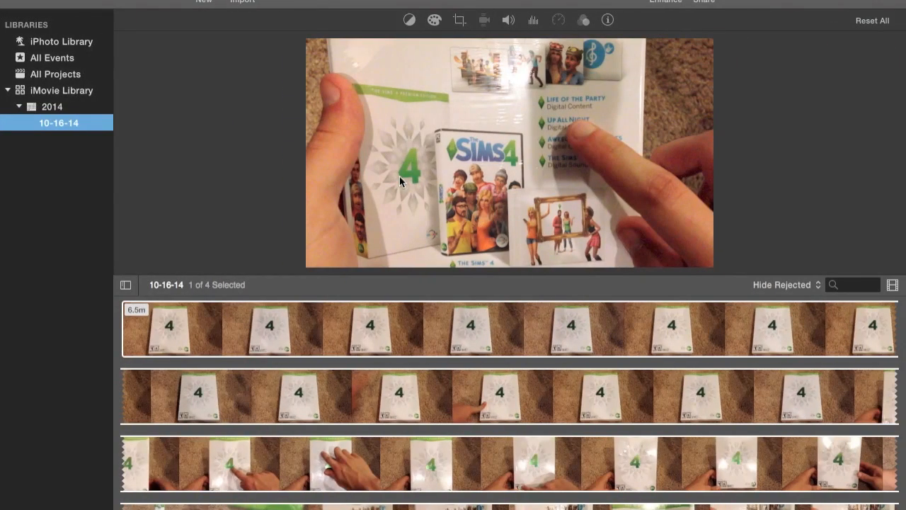
mouse_move(496, 216)
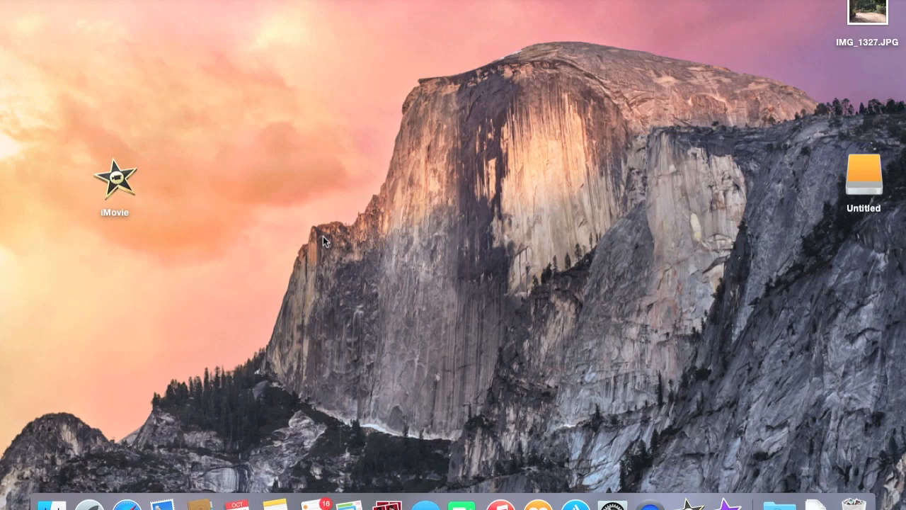
mouse_move(191, 287)
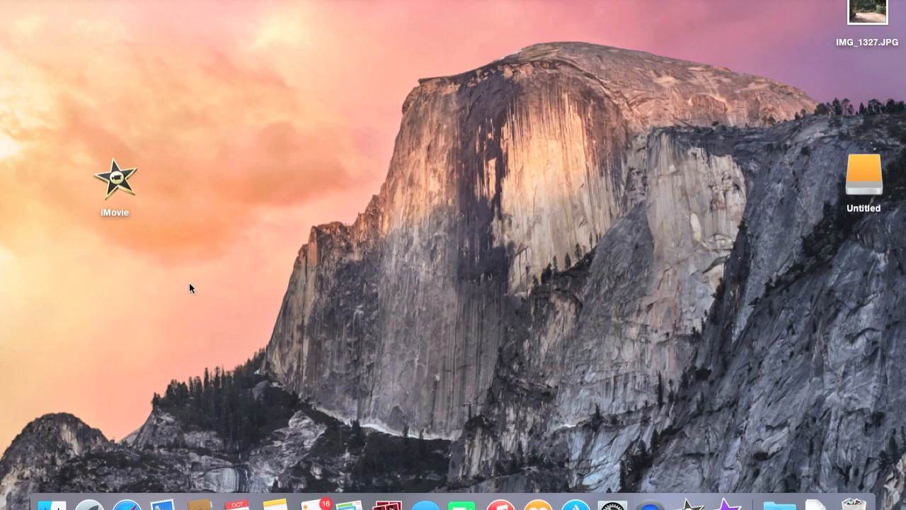
mouse_move(191, 283)
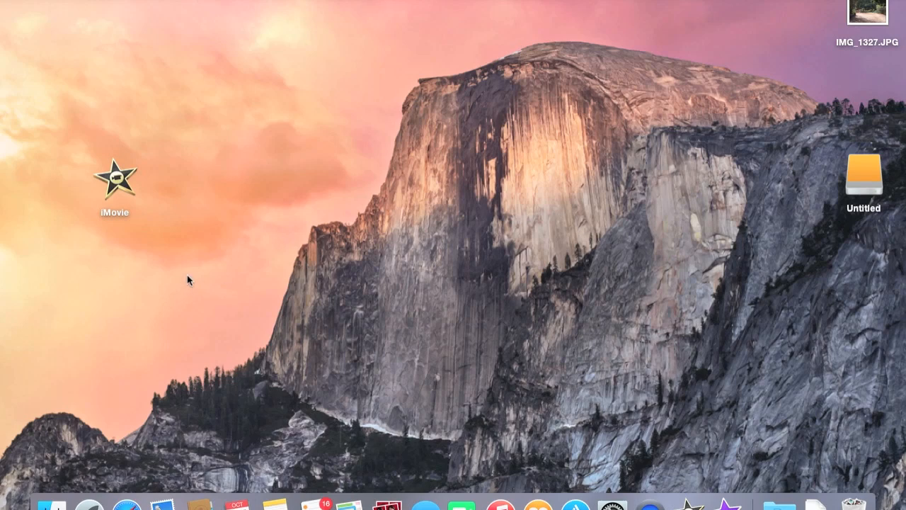
mouse_move(219, 216)
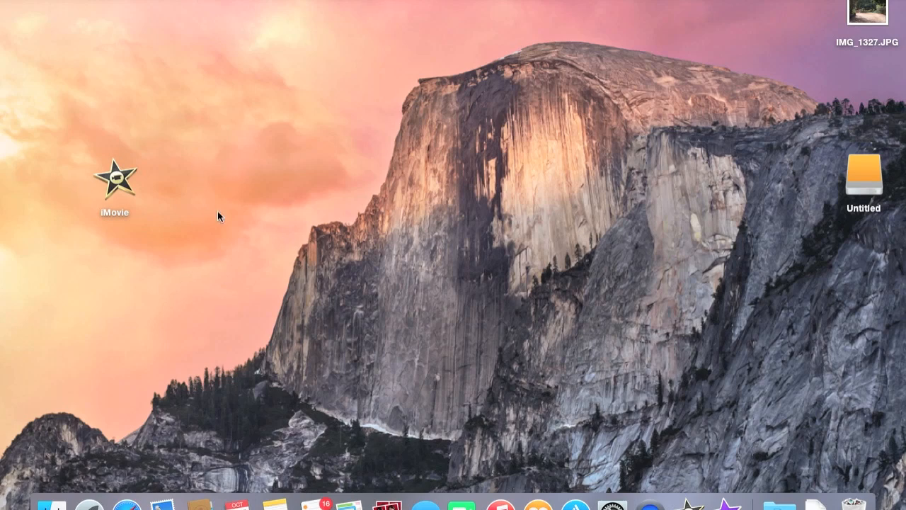